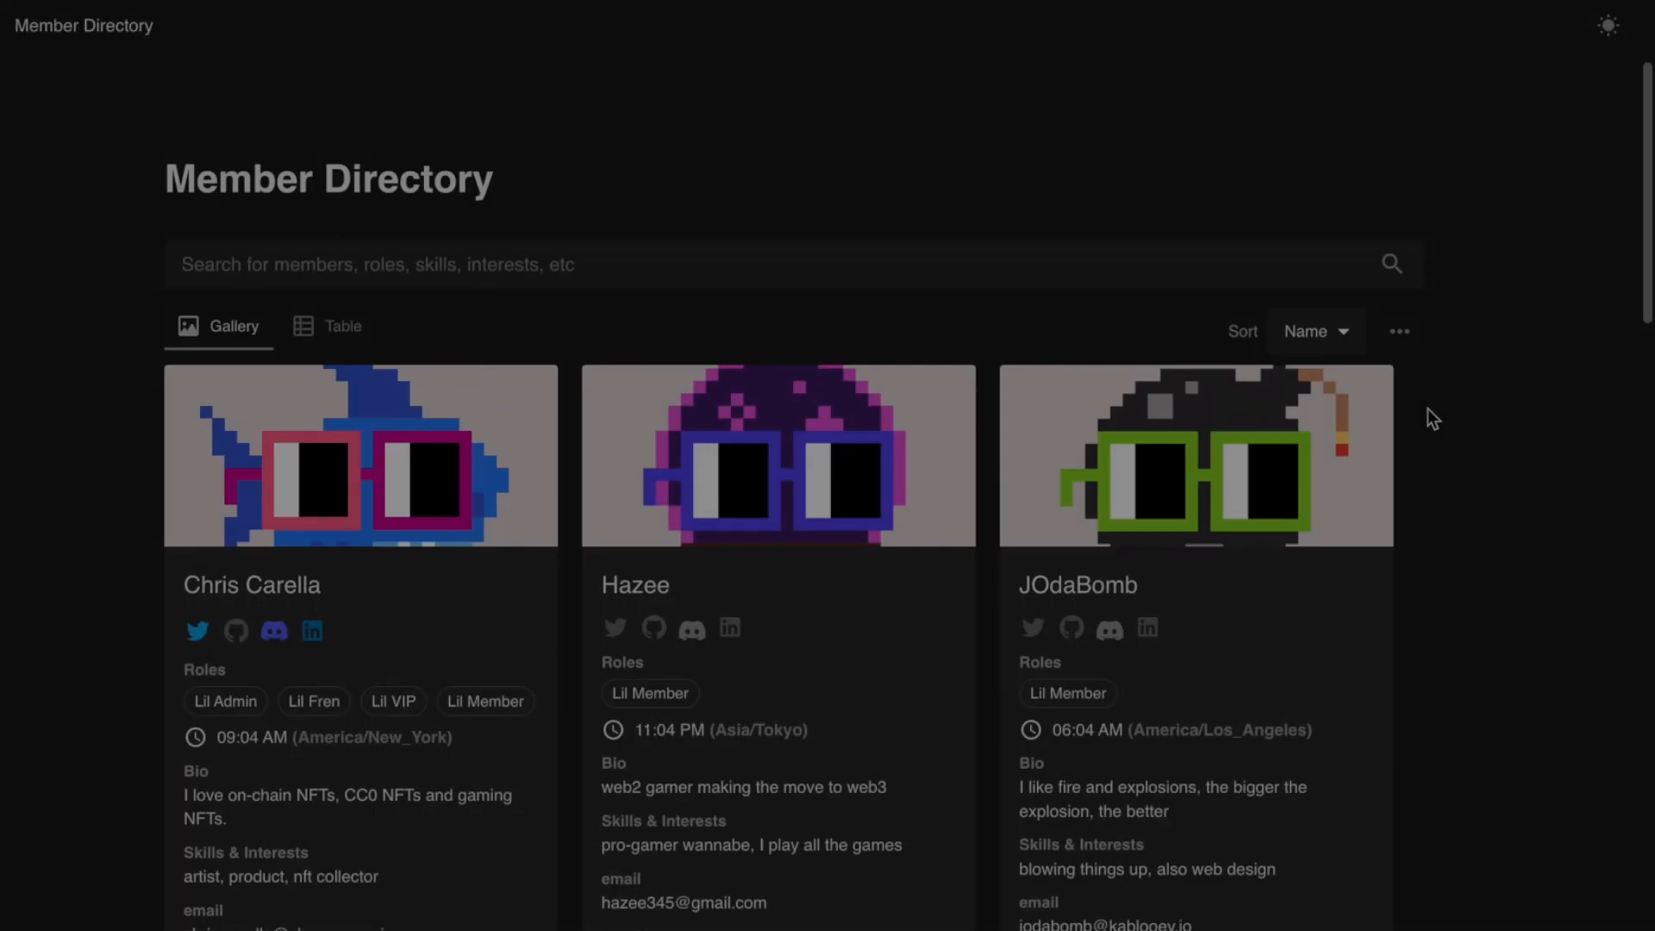
# Step: Show the Member Directory's list of member properties
pyautogui.click(1400, 331)
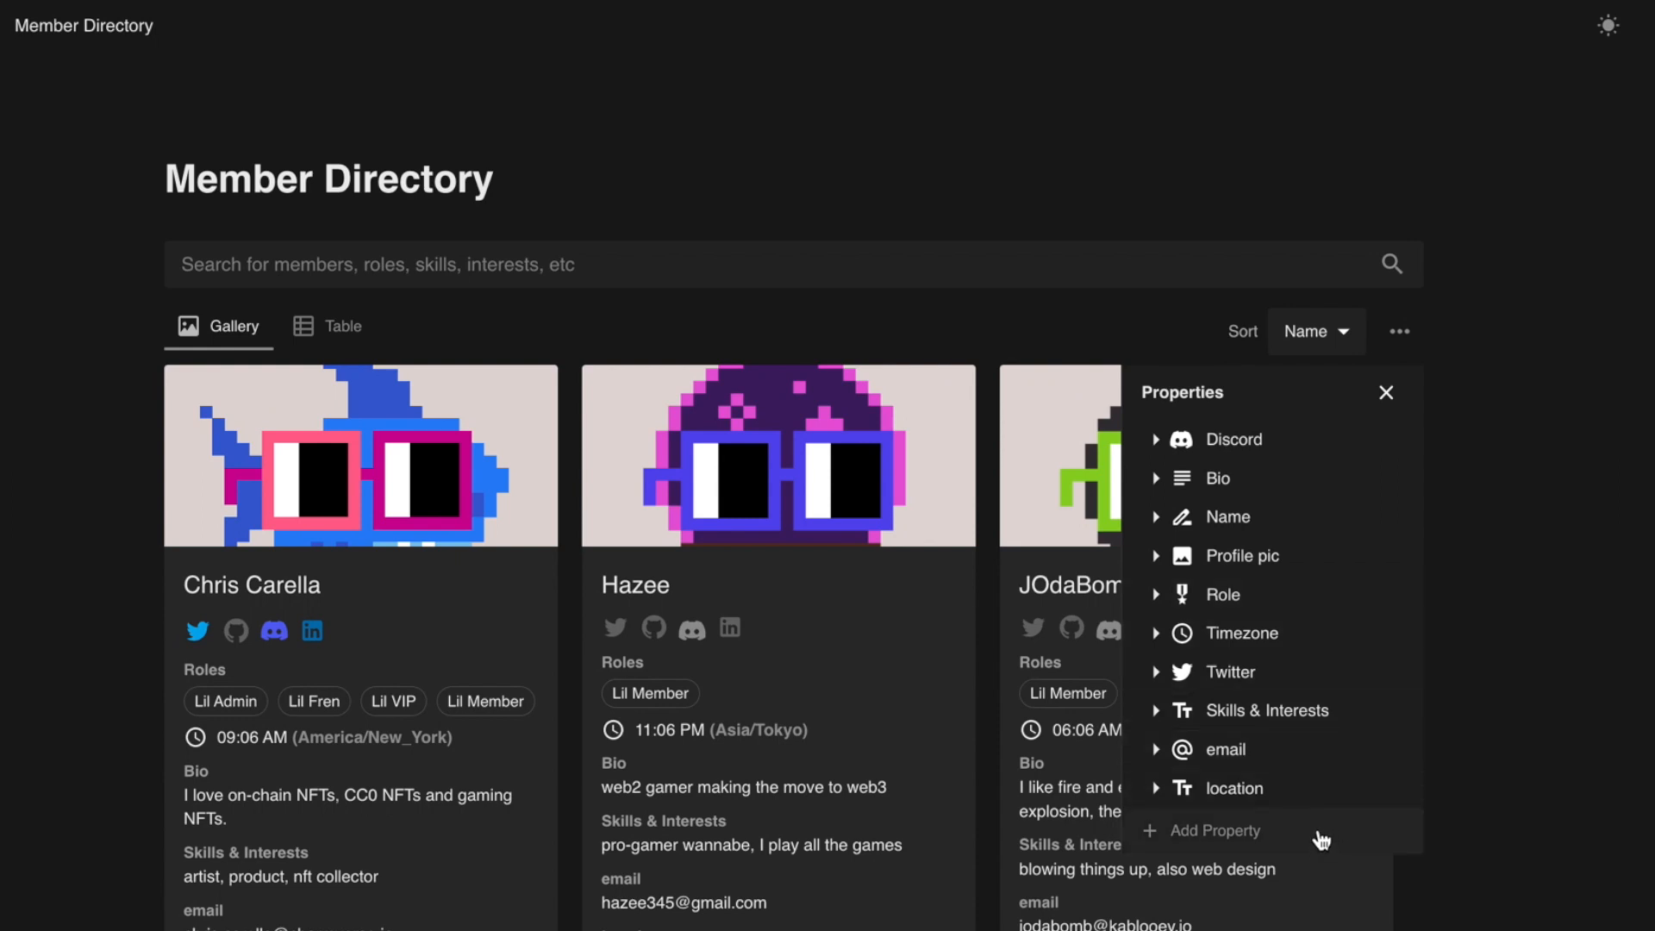
# Step: Create a new member property named 'favorite game'
pyautogui.click(1212, 830)
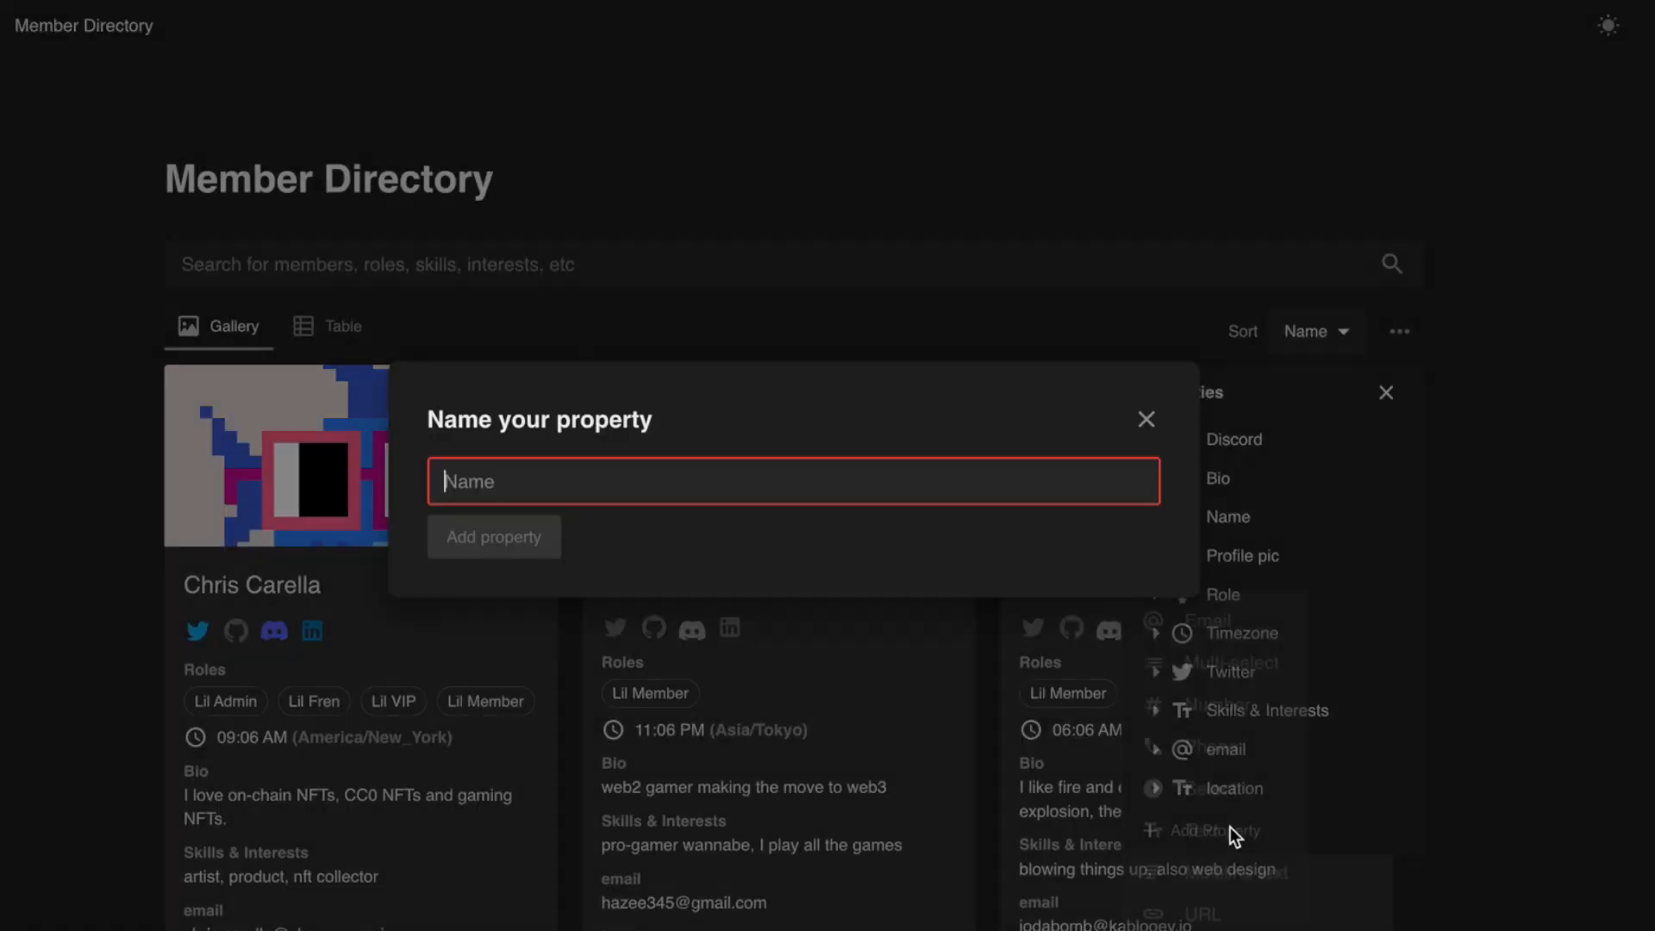
pyautogui.write('favorite')
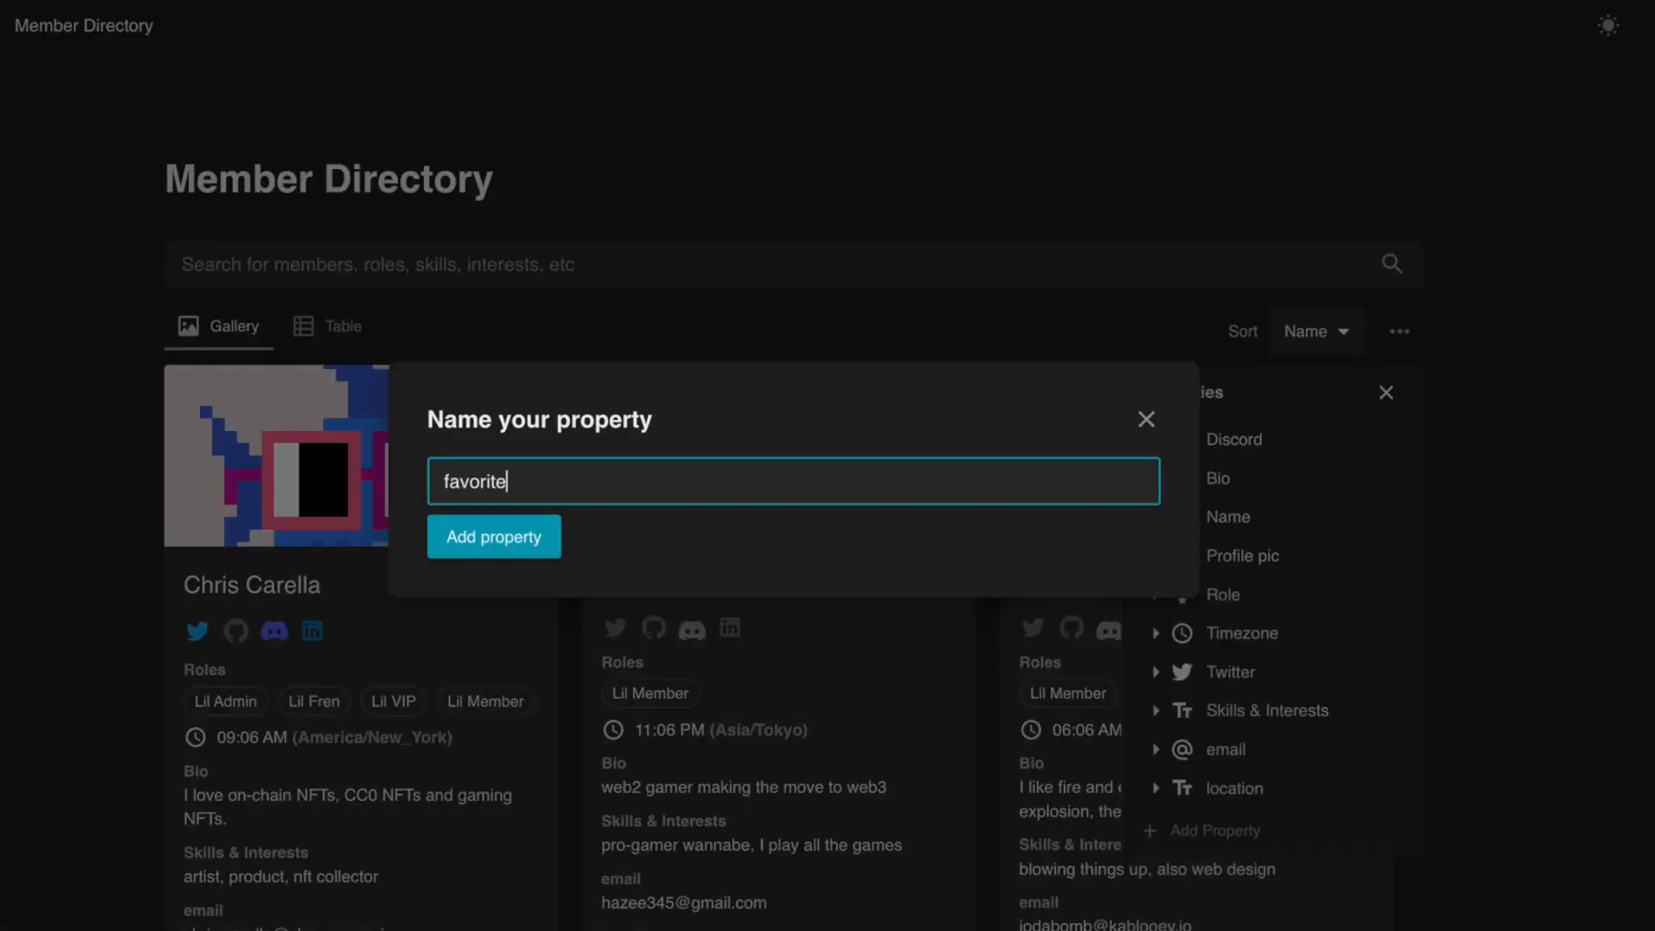
pyautogui.write('game')
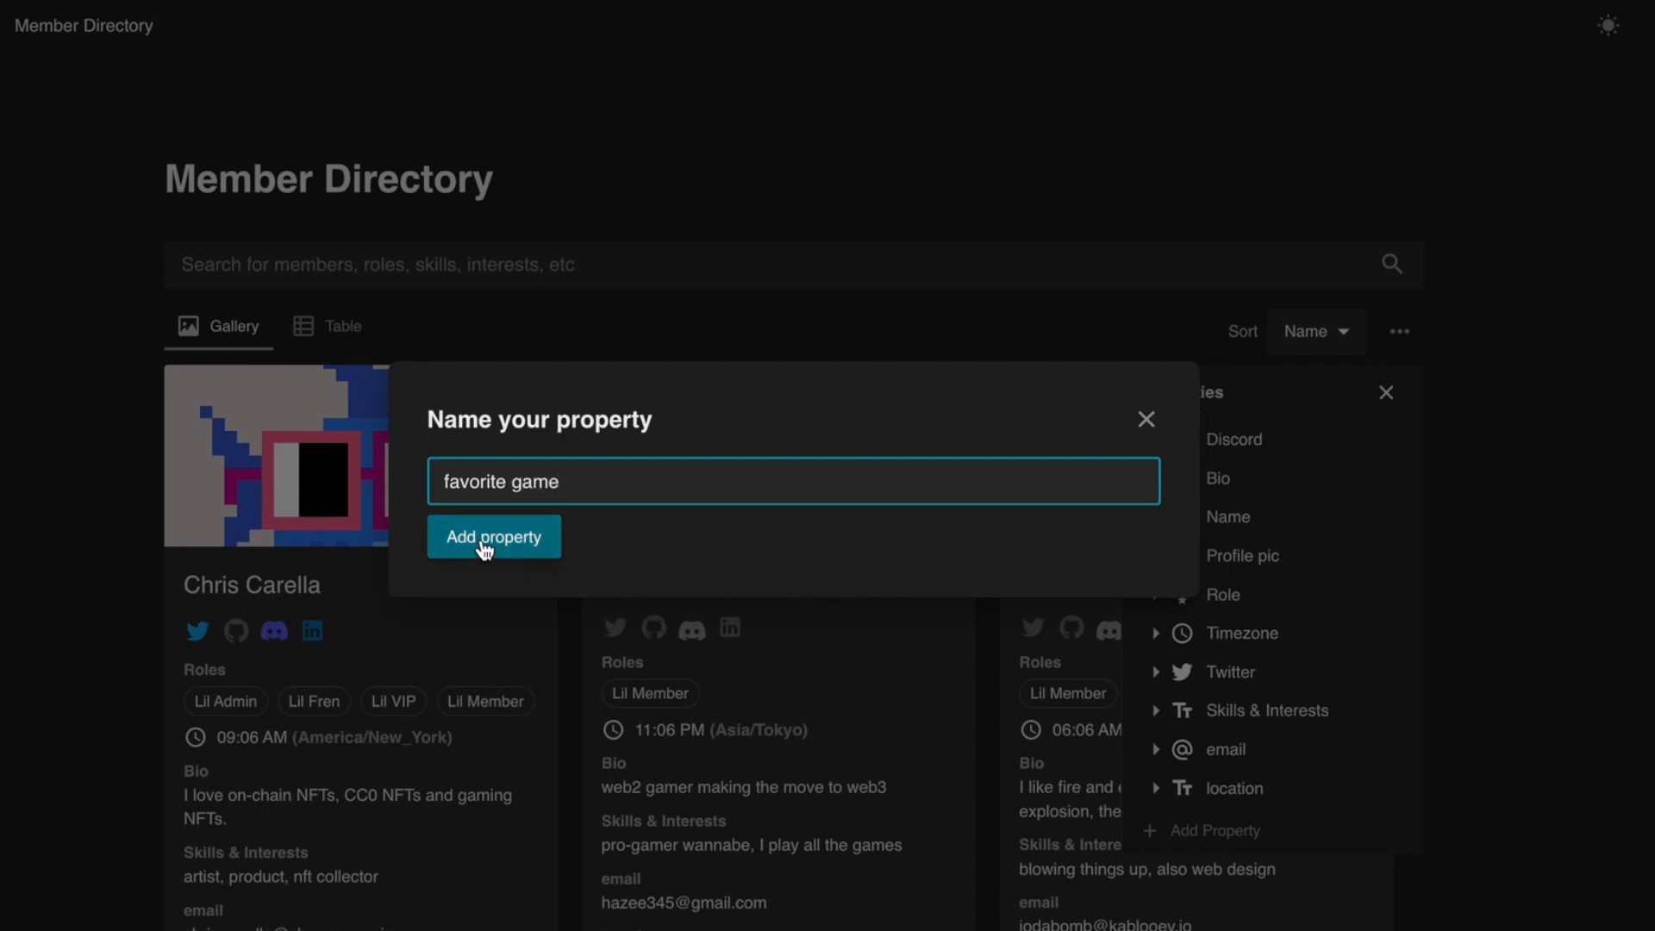
pyautogui.click(493, 536)
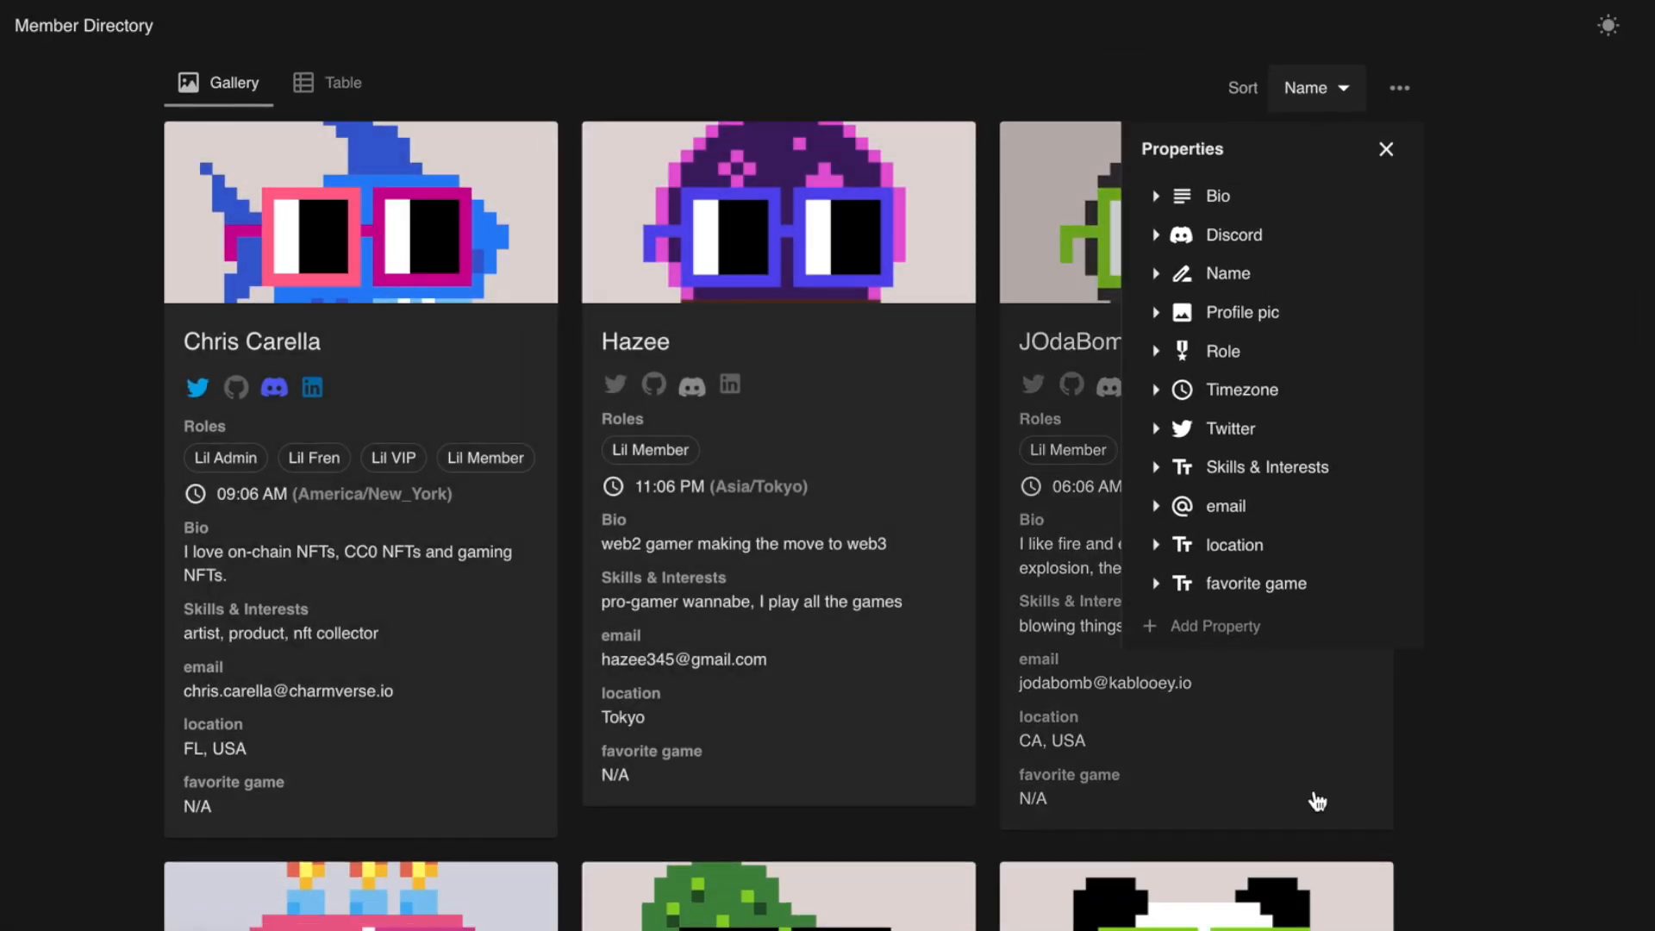
# Step: Dismiss the properties list and browse the member gallery cards
pyautogui.click(1224, 505)
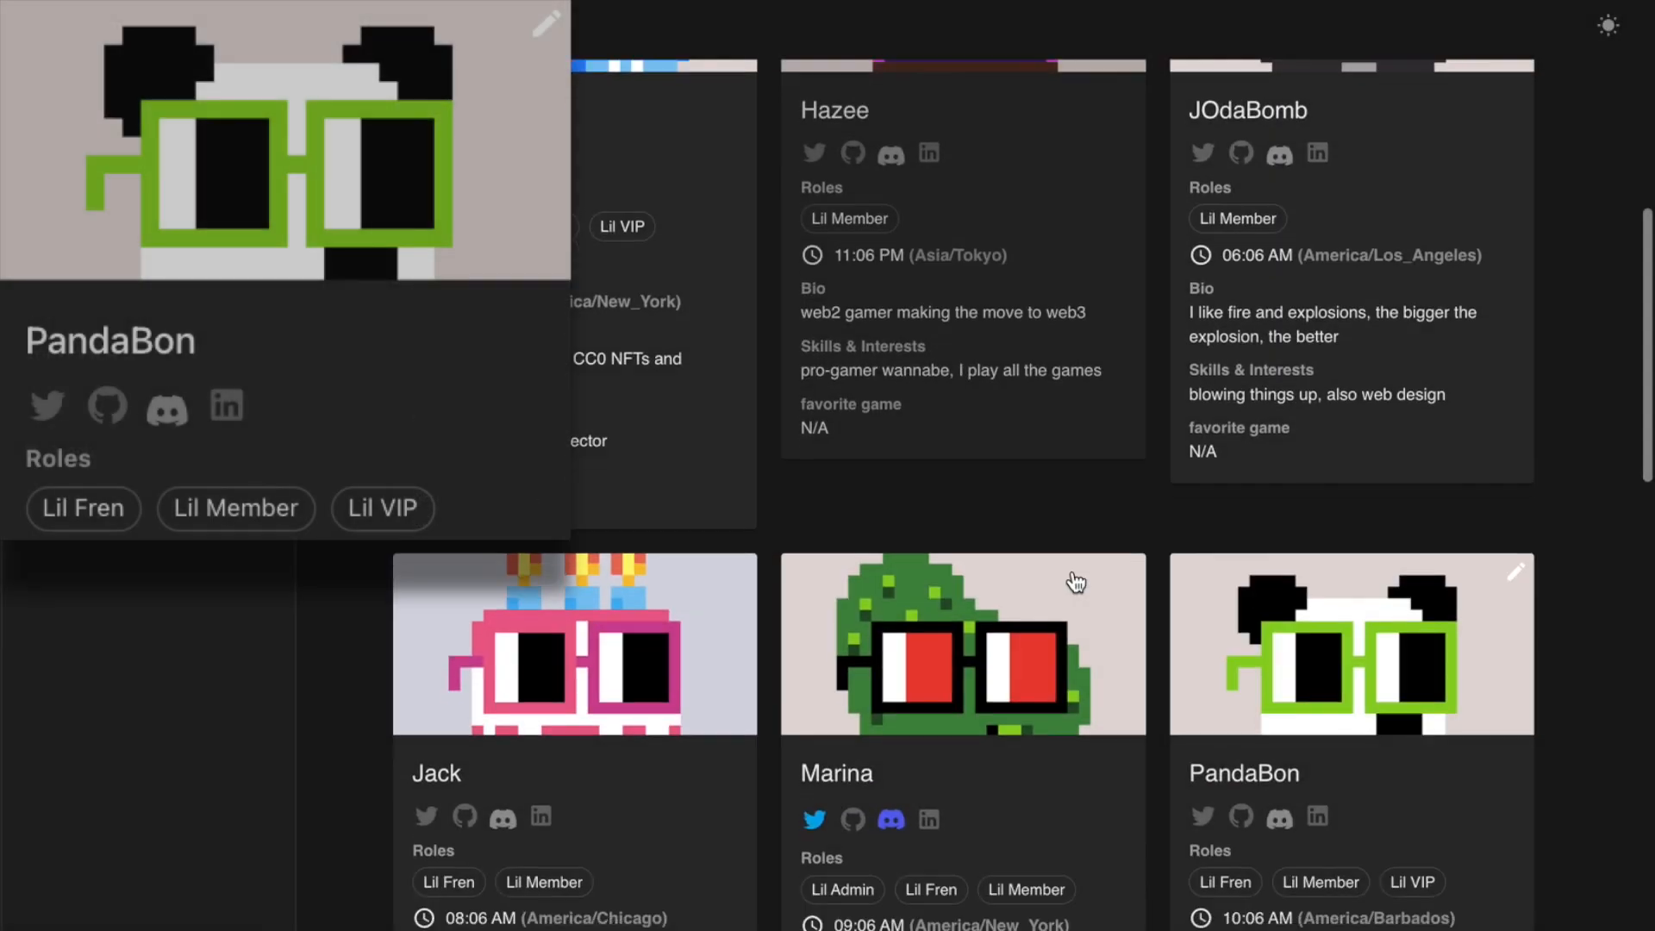
pyautogui.scroll(-3)
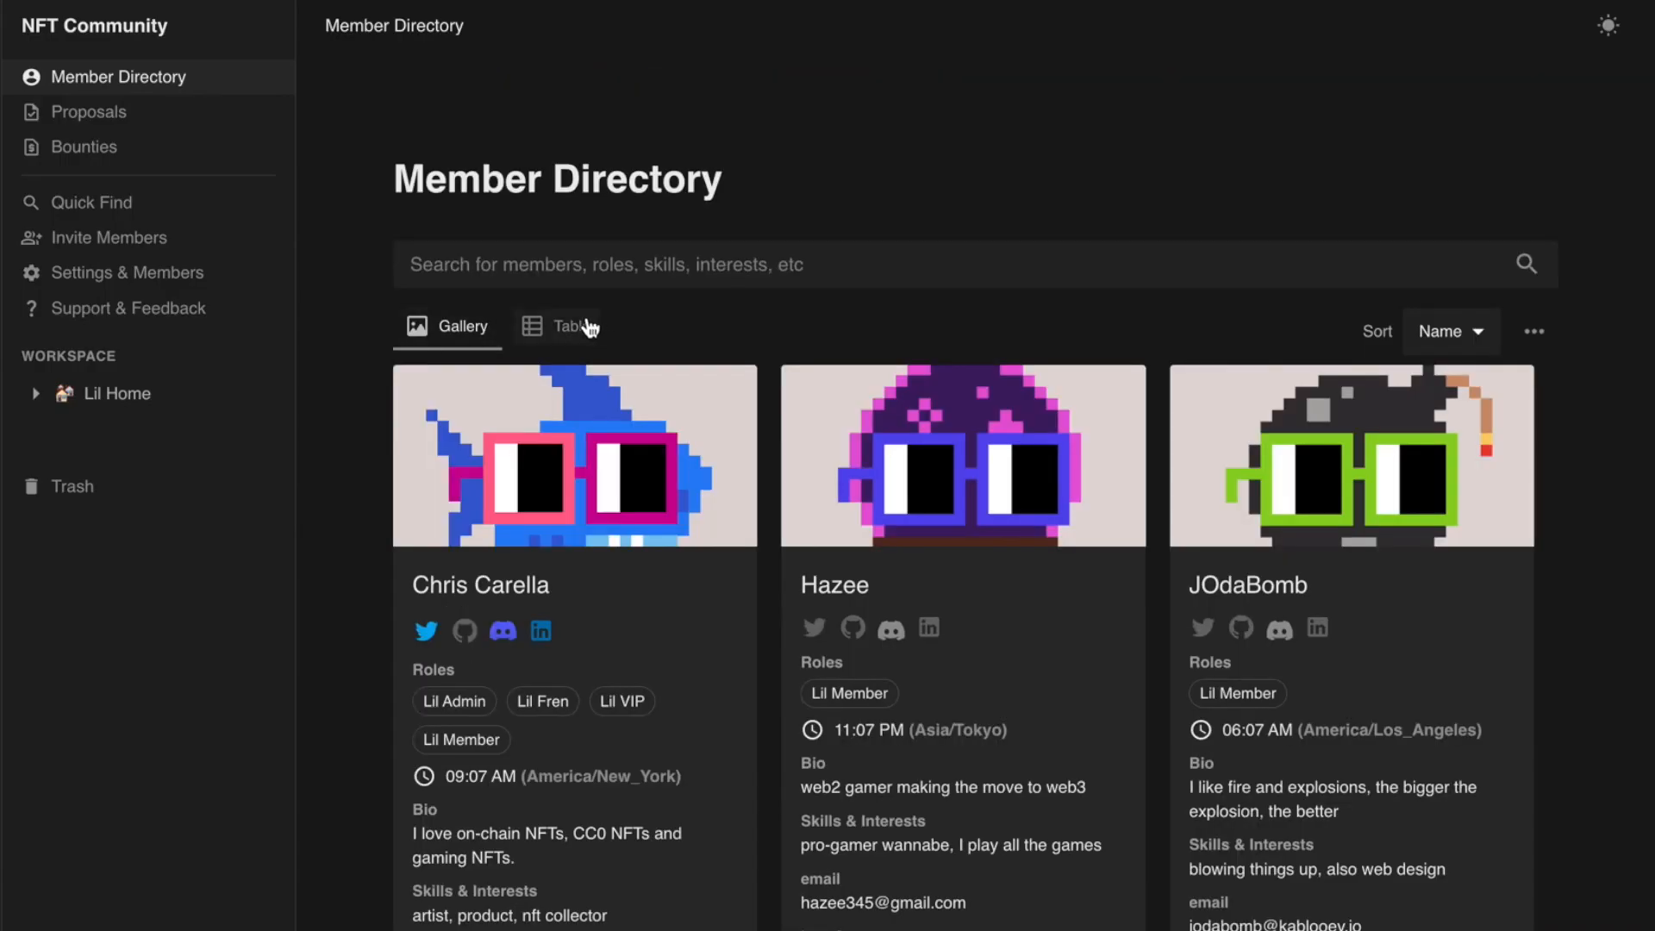
# Step: Show the directory as a table sorted by Timezone
pyautogui.click(567, 326)
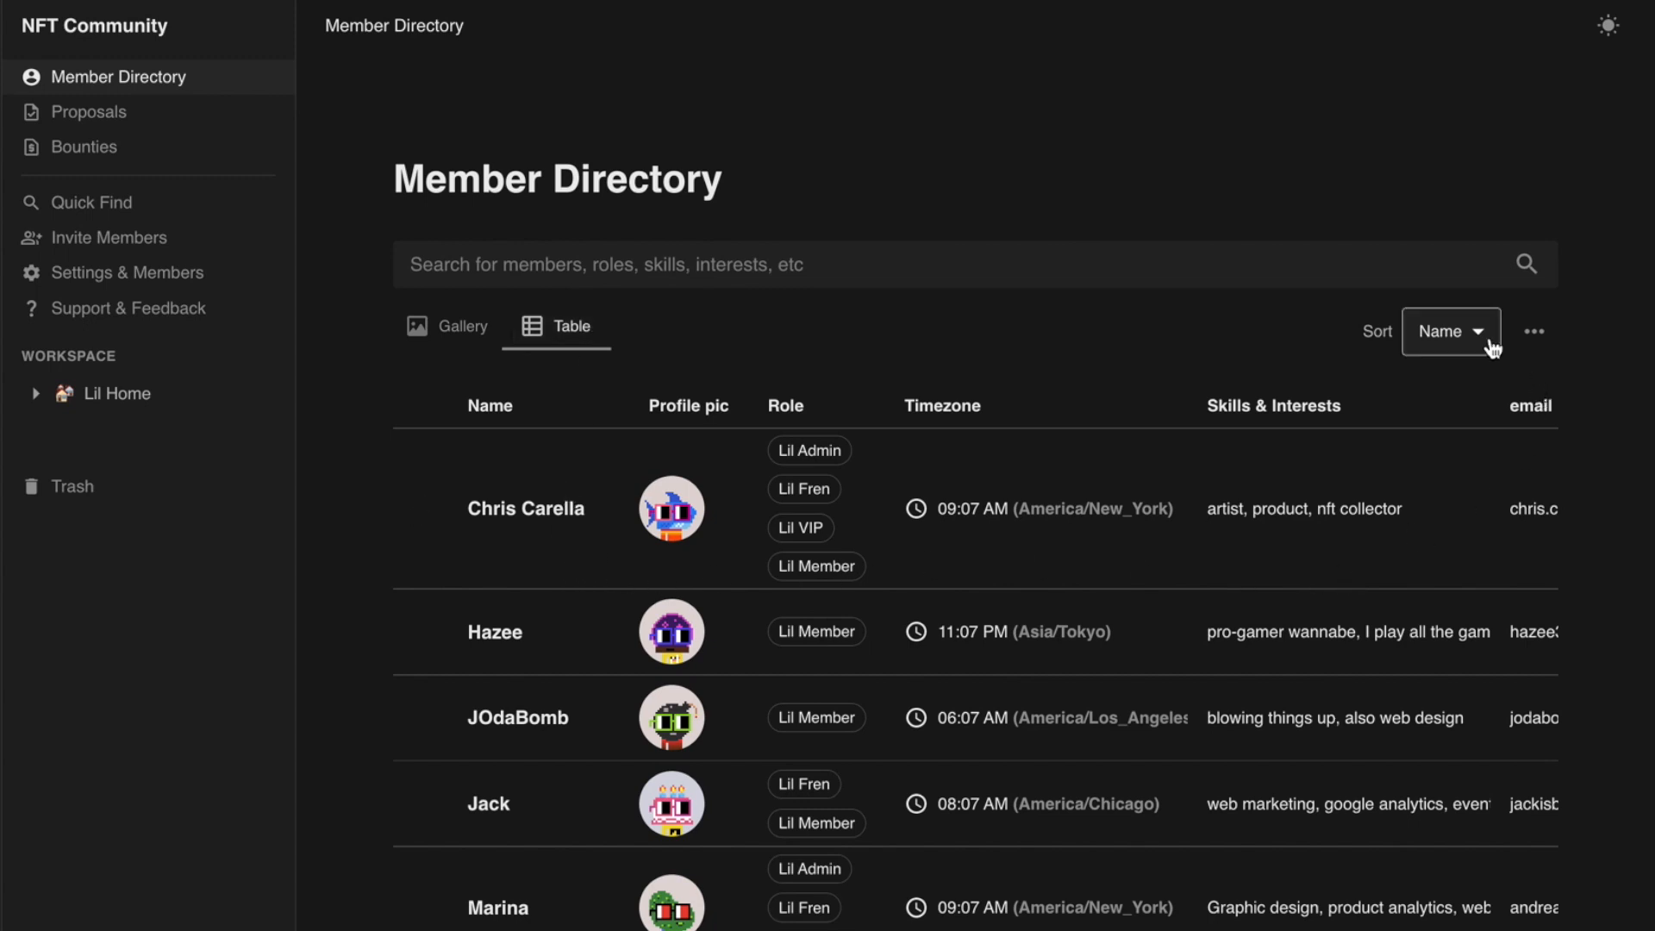
pyautogui.click(1448, 331)
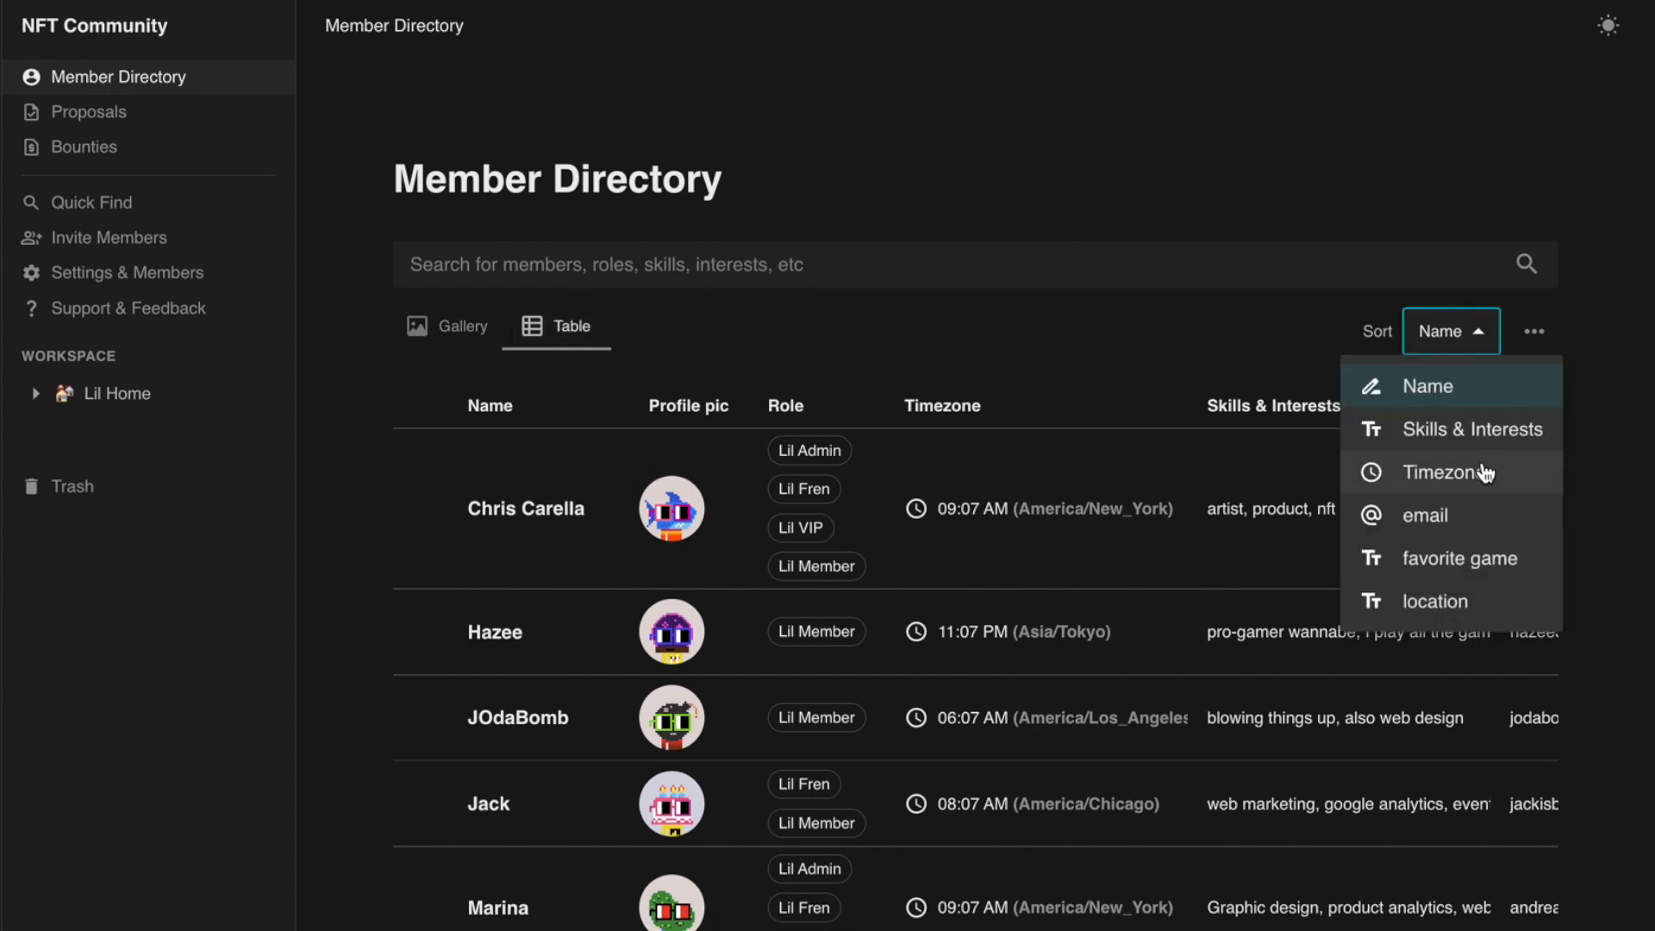
pyautogui.click(1443, 473)
pyautogui.write('lil admin')
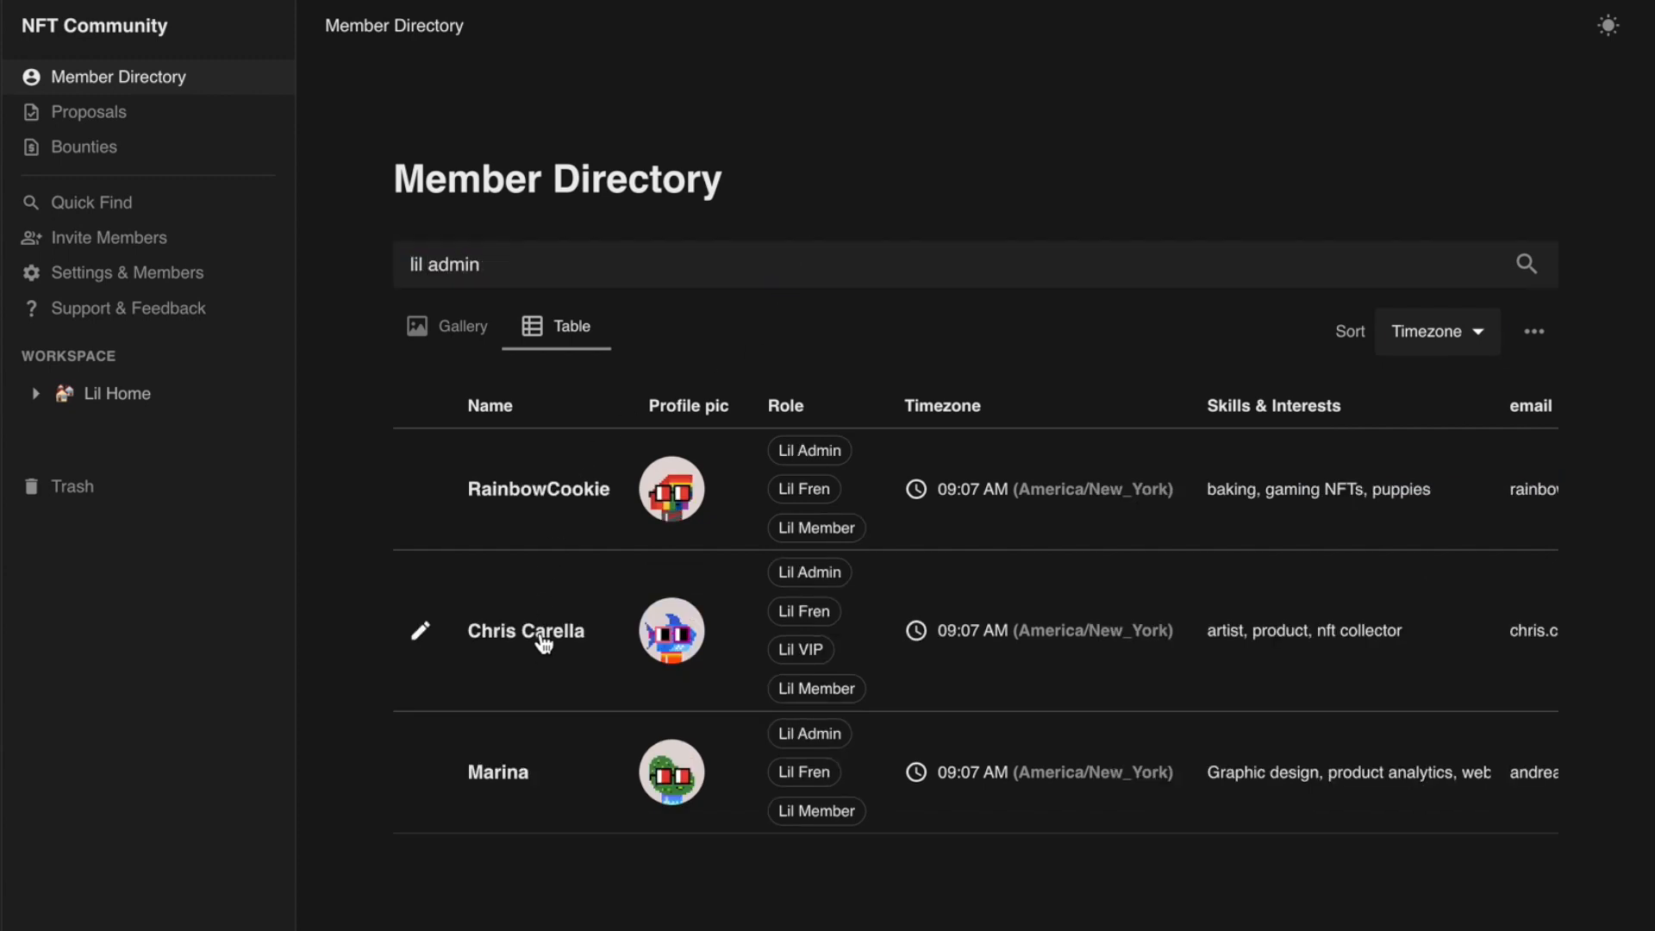
# Step: View the Lil VIP member's profile, checking Shark DAO votes and NFTs & POAPs
pyautogui.click(526, 631)
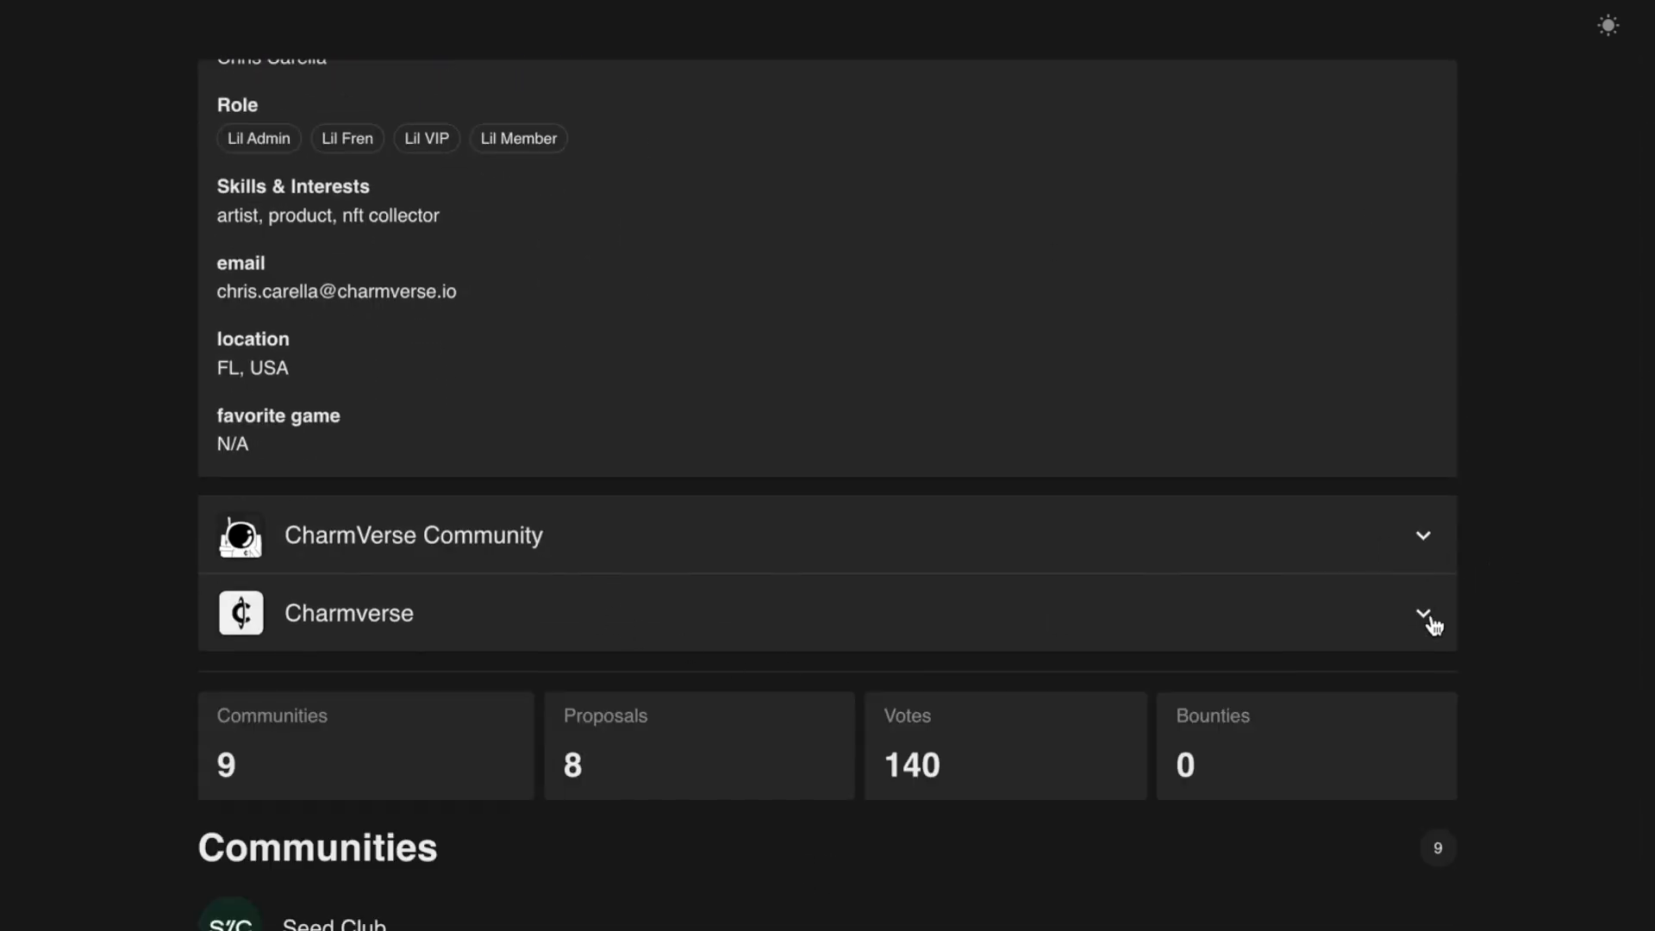
pyautogui.scroll(-3)
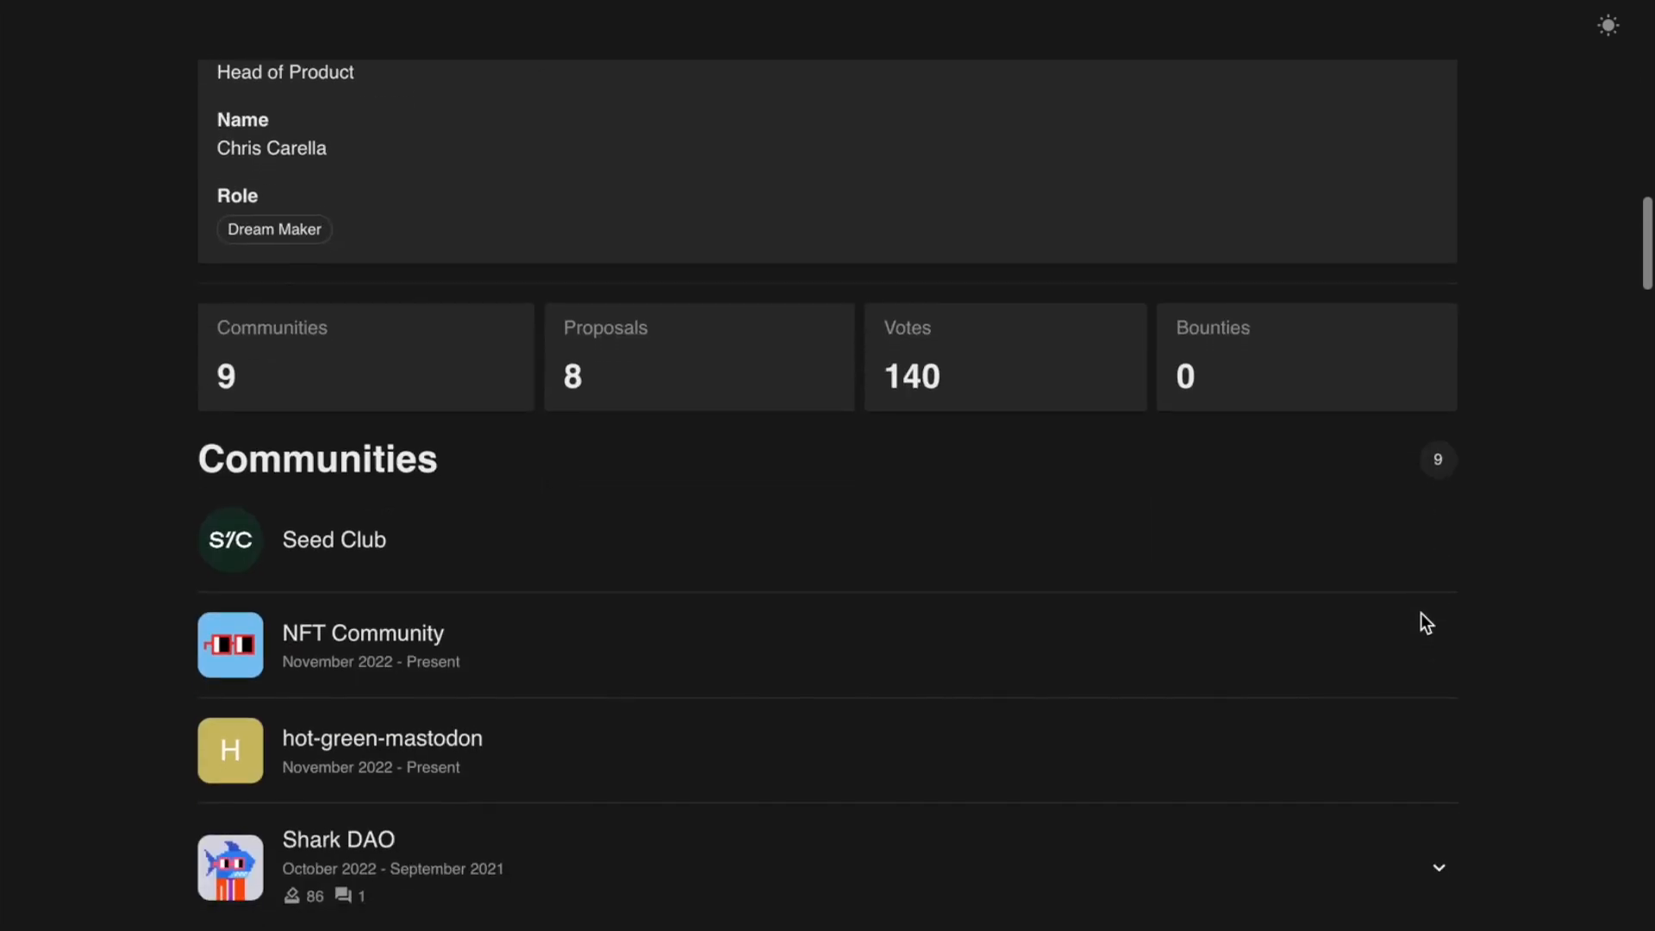
pyautogui.click(1436, 867)
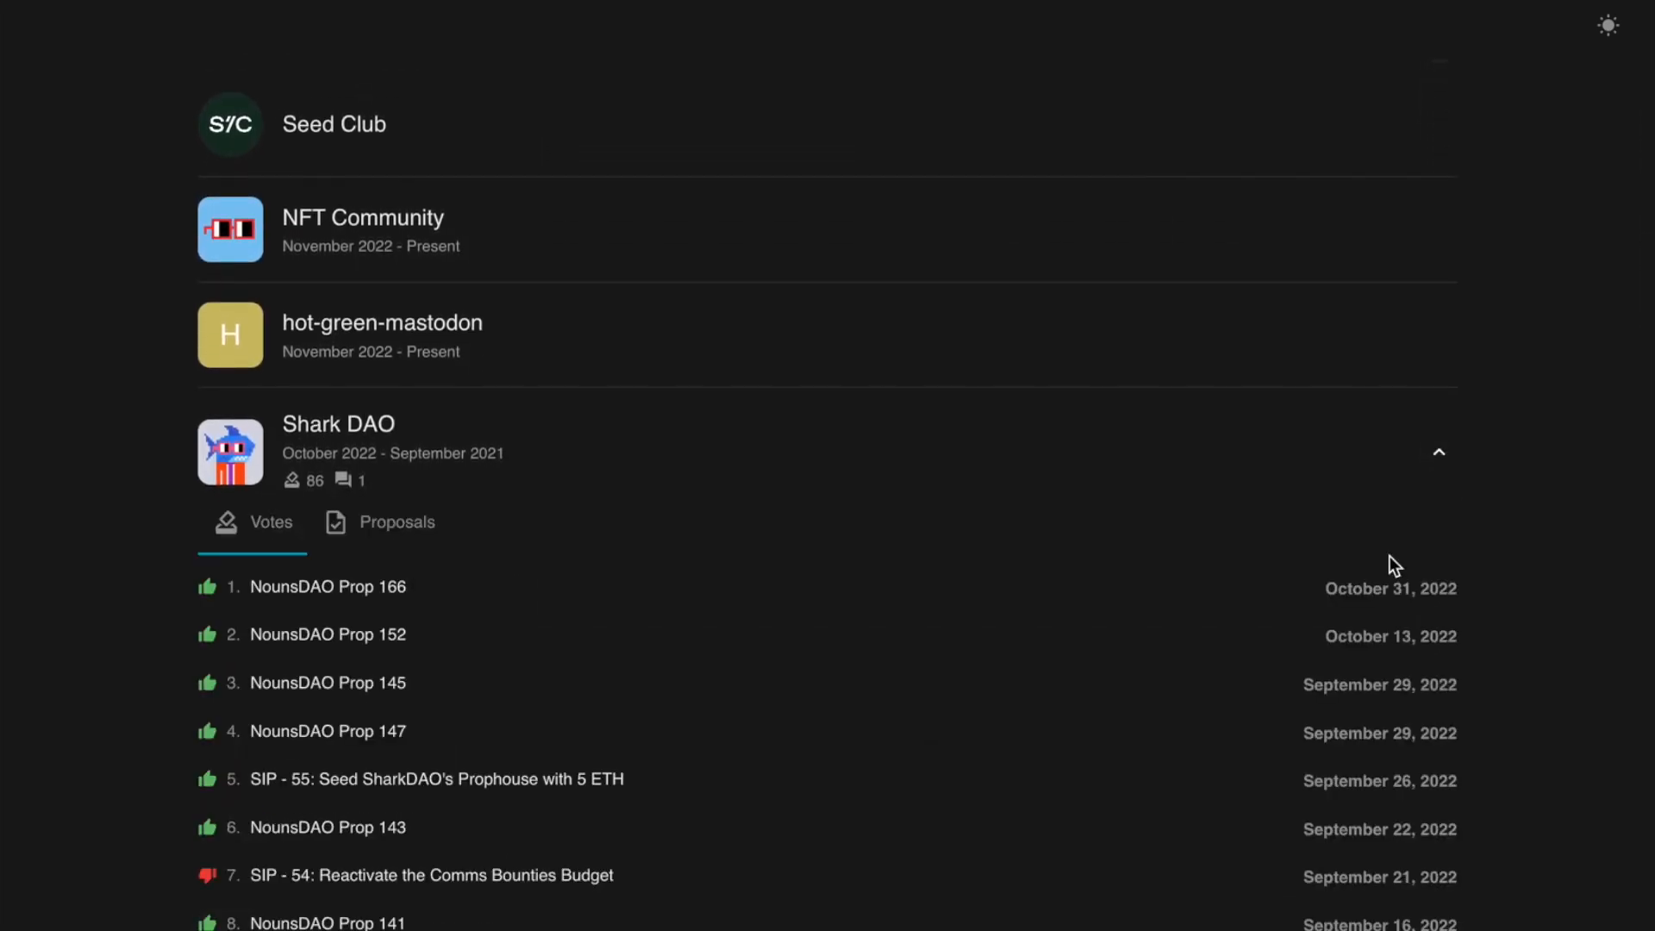
pyautogui.click(1438, 451)
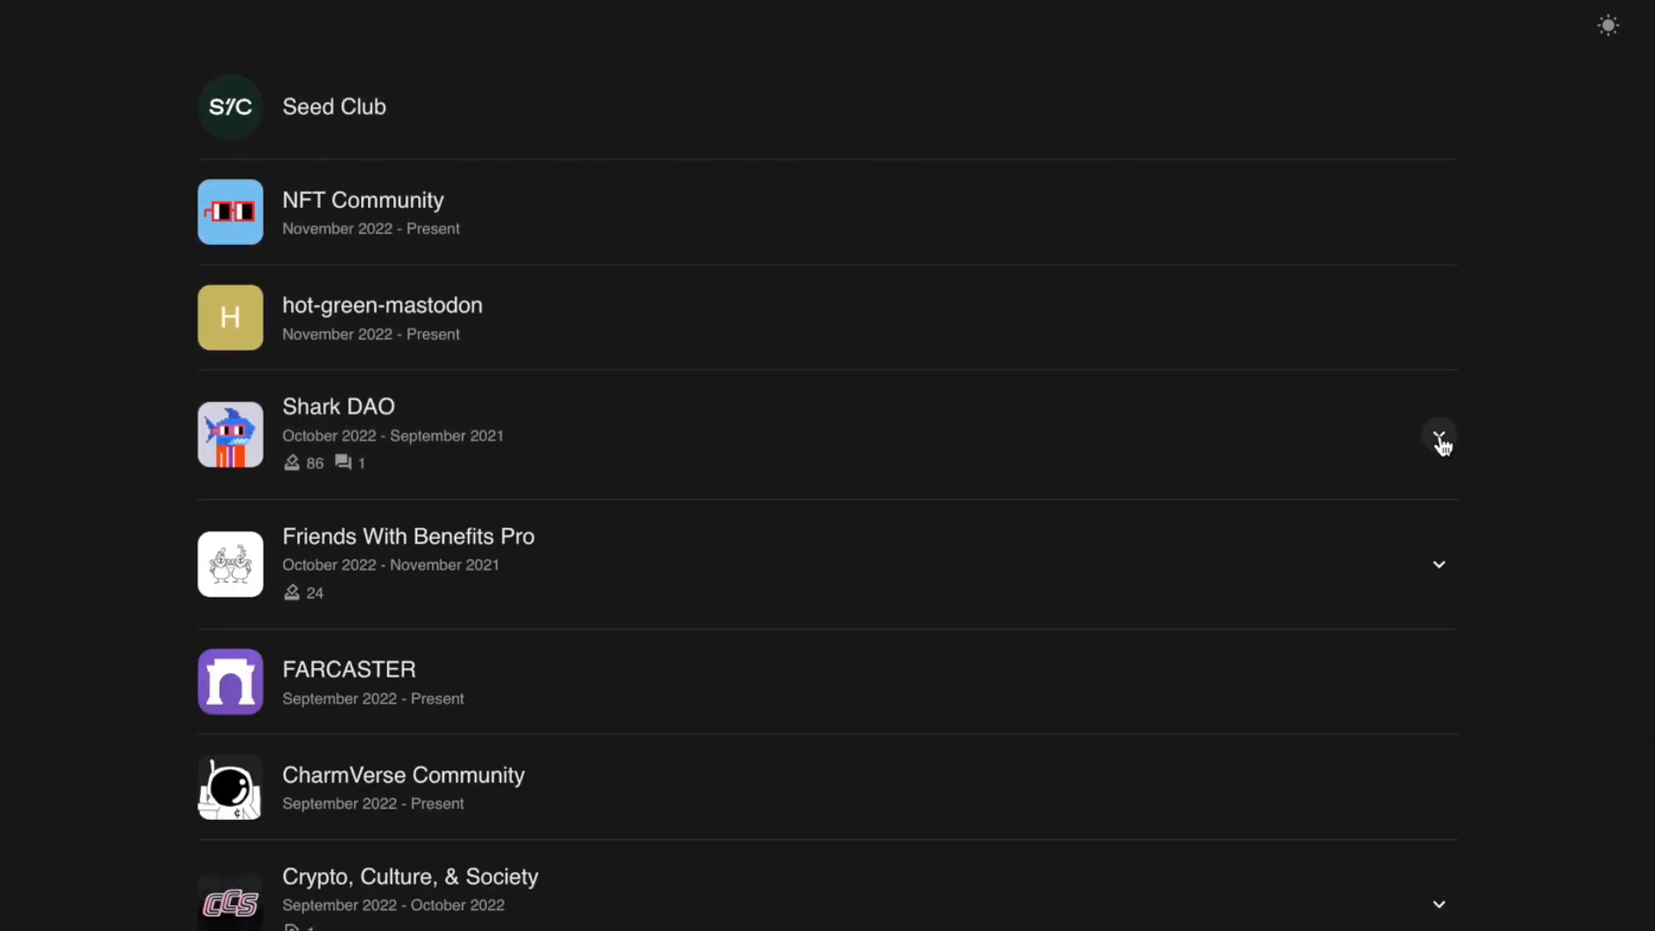
pyautogui.scroll(-3)
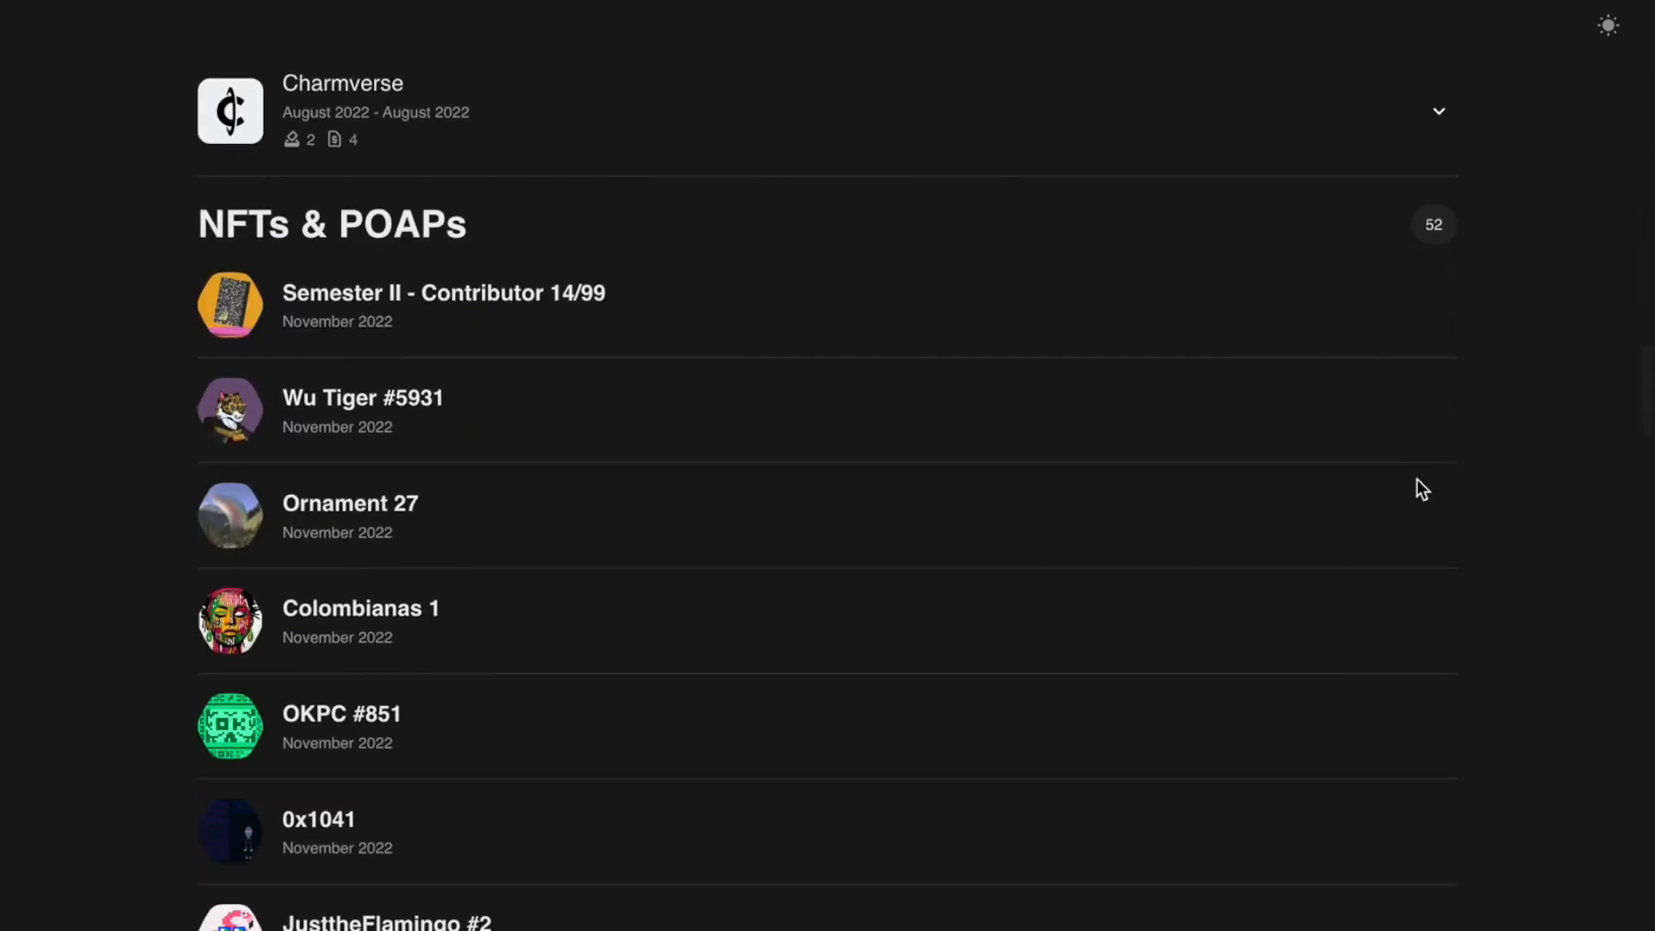